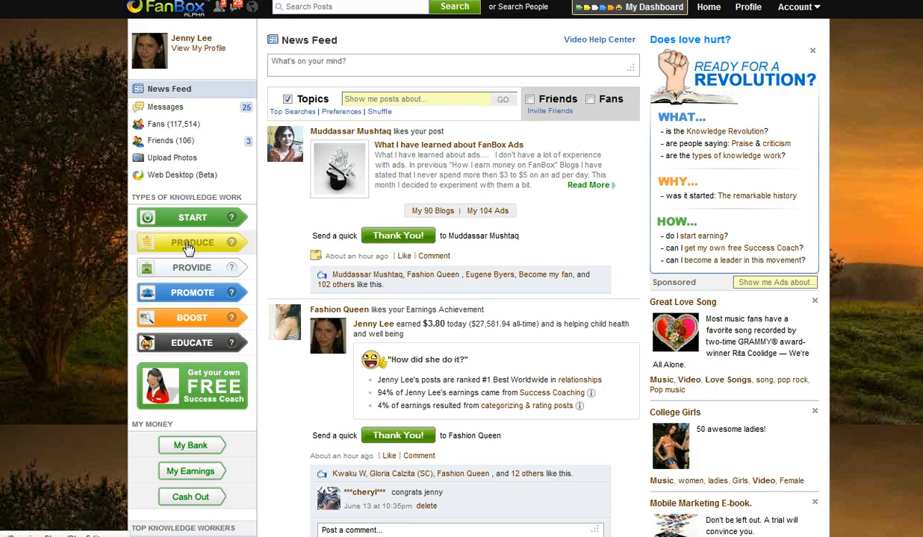
Go to the Produce area listing the posts of the blog 'God is Awesome!'.
{"action": "left_click", "coordinate": [191, 242]}
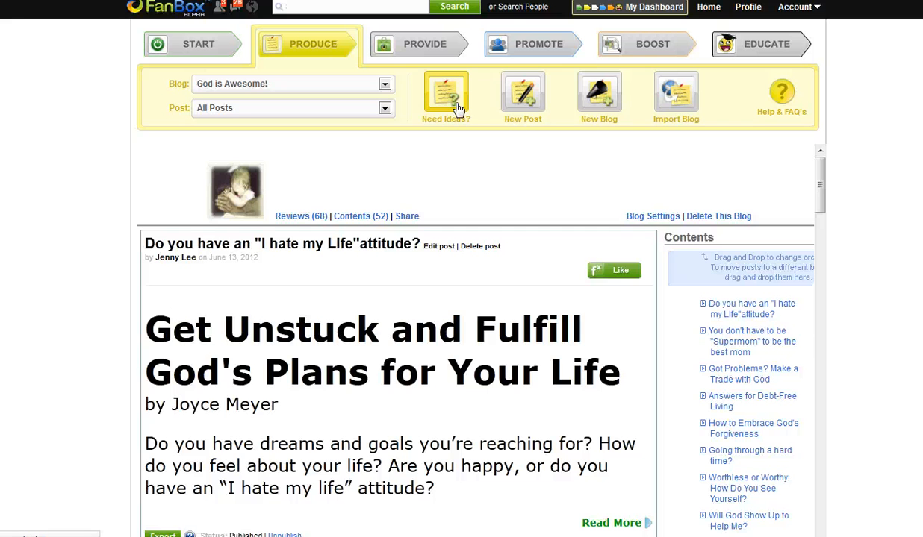
Browse the Need Ideas? chart of popular search topics like Love, Relationships and nature.
{"action": "left_click", "coordinate": [445, 96]}
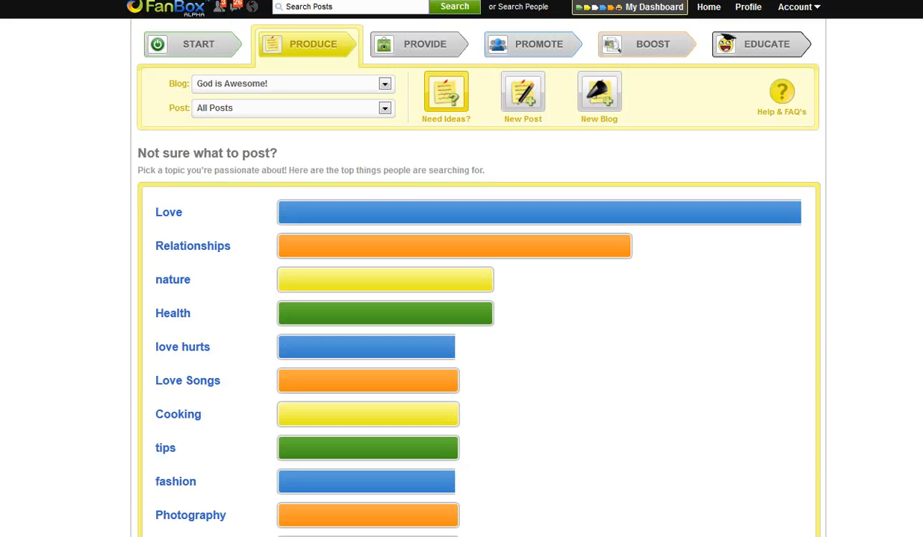
{"action": "scroll", "scroll_direction": "down", "scroll_amount": 3}
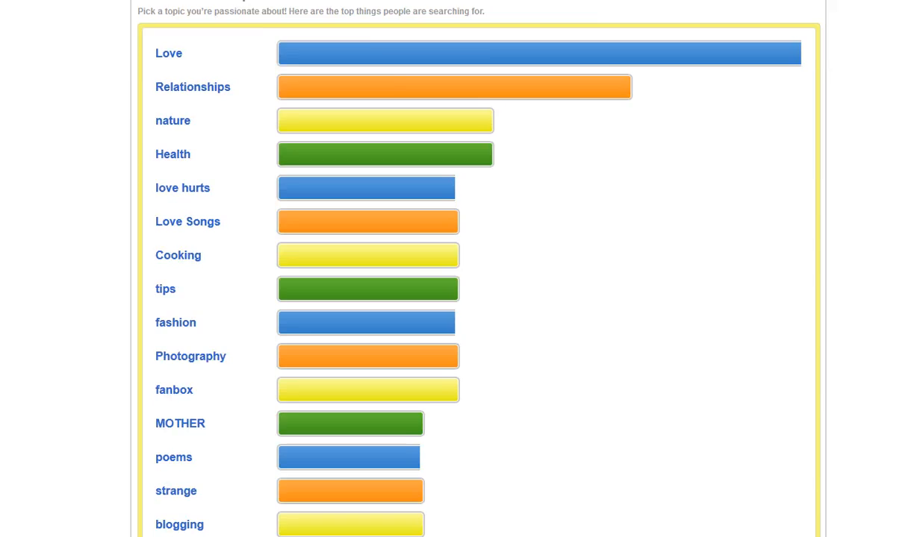
{"action": "scroll", "scroll_direction": "up", "scroll_amount": 3}
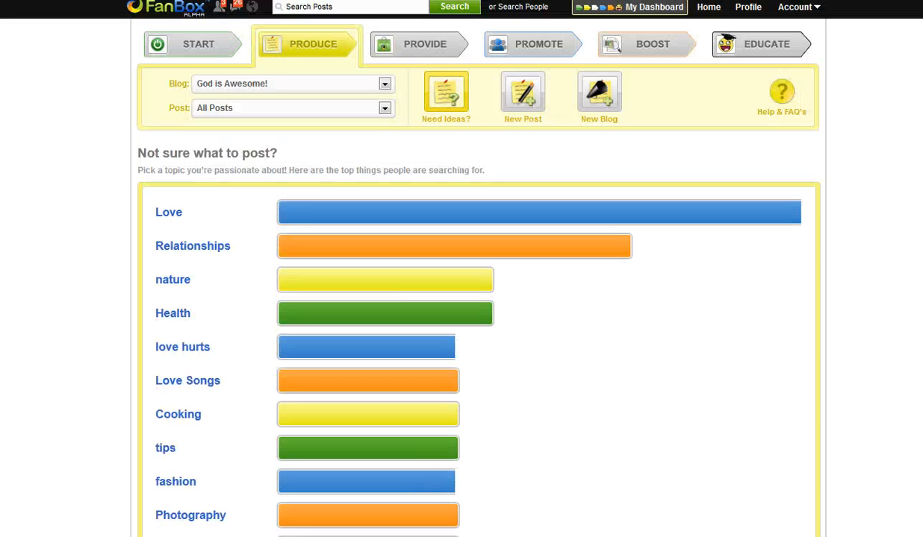
{"action": "mouse_move", "coordinate": [606, 71]}
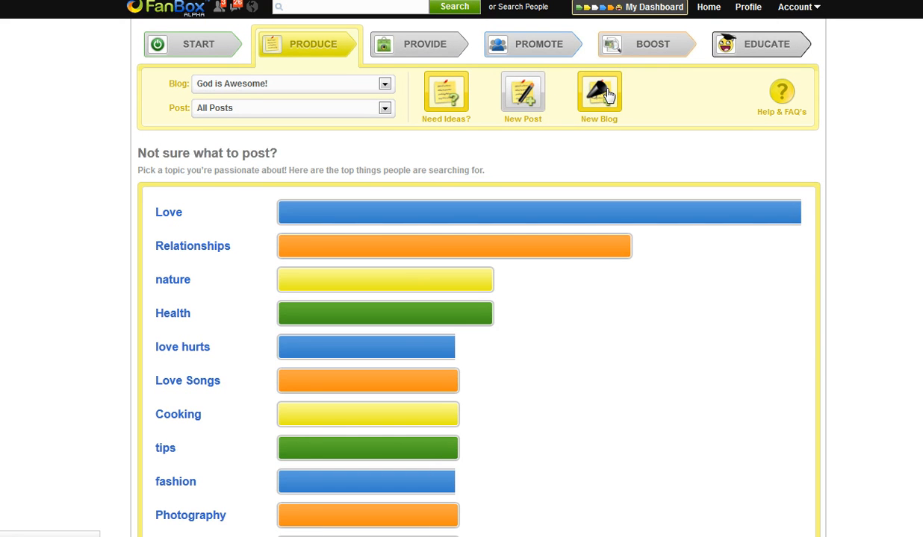
Create a new blog entry with a blank editor and 'family' as the Wikipedia search term.
{"action": "left_click", "coordinate": [599, 92]}
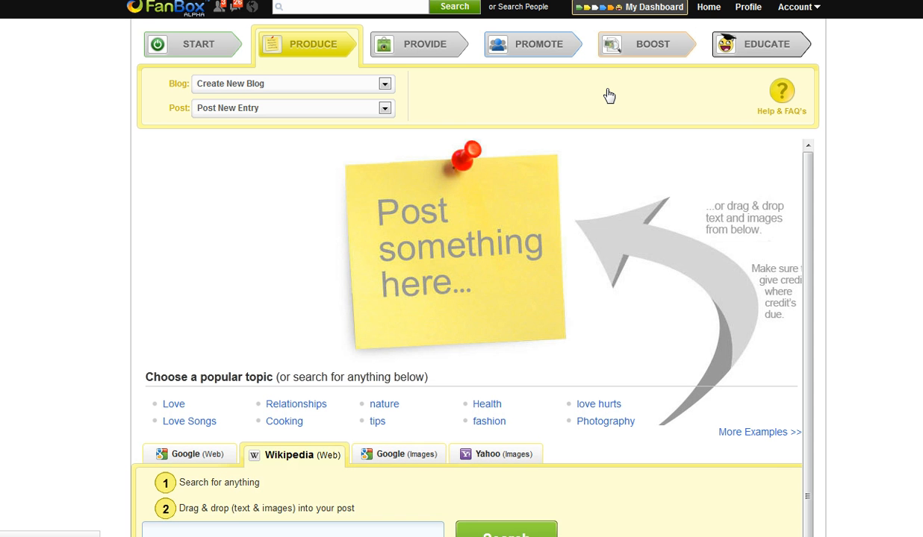
{"action": "left_click", "coordinate": [458, 246]}
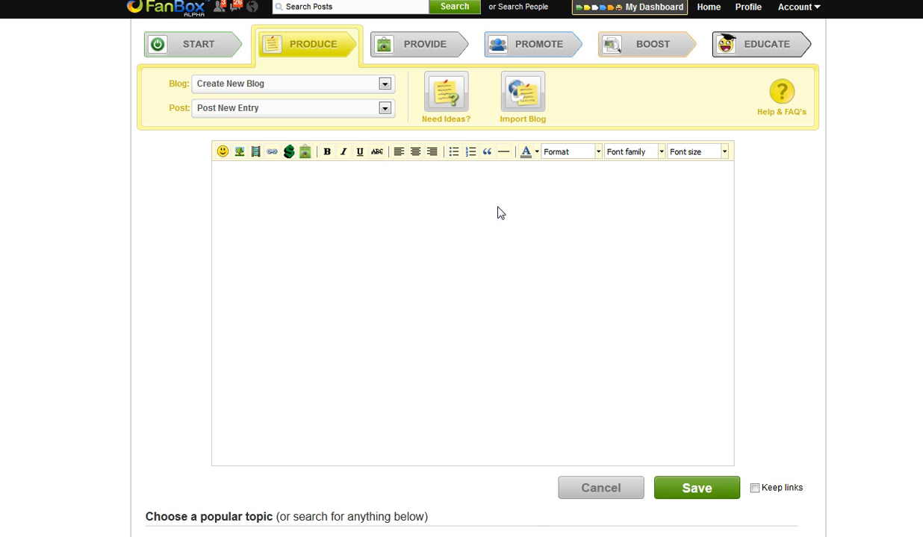
{"action": "scroll", "scroll_direction": "down", "scroll_amount": 3}
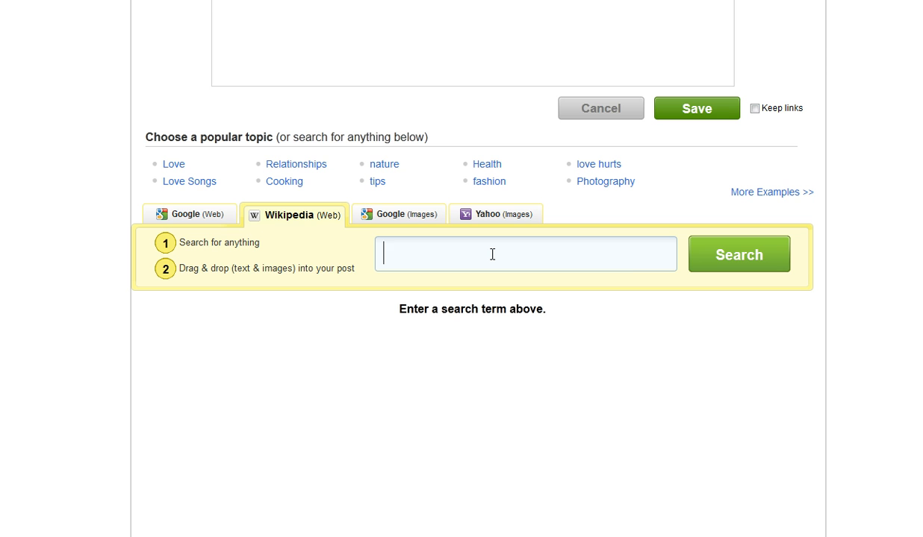
{"action": "type", "text": "family"}
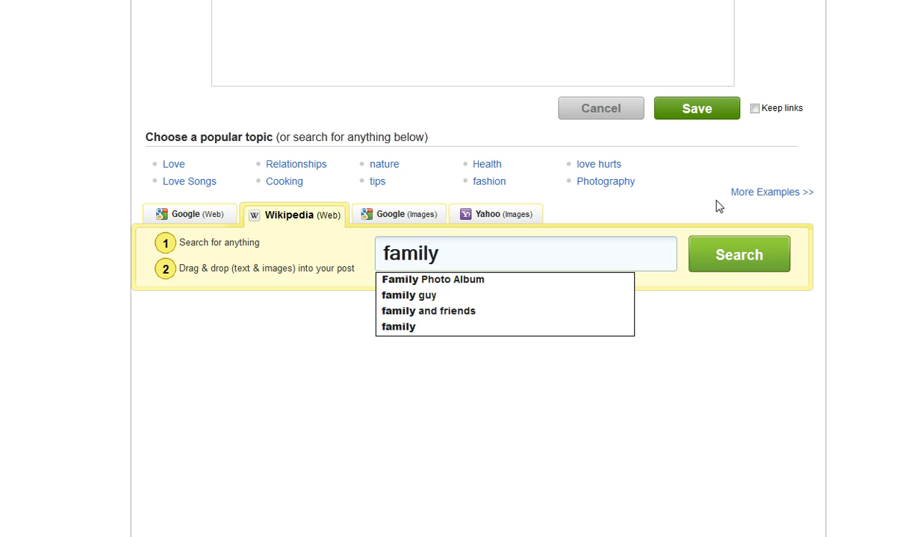
{"action": "mouse_move", "coordinate": [314, 225]}
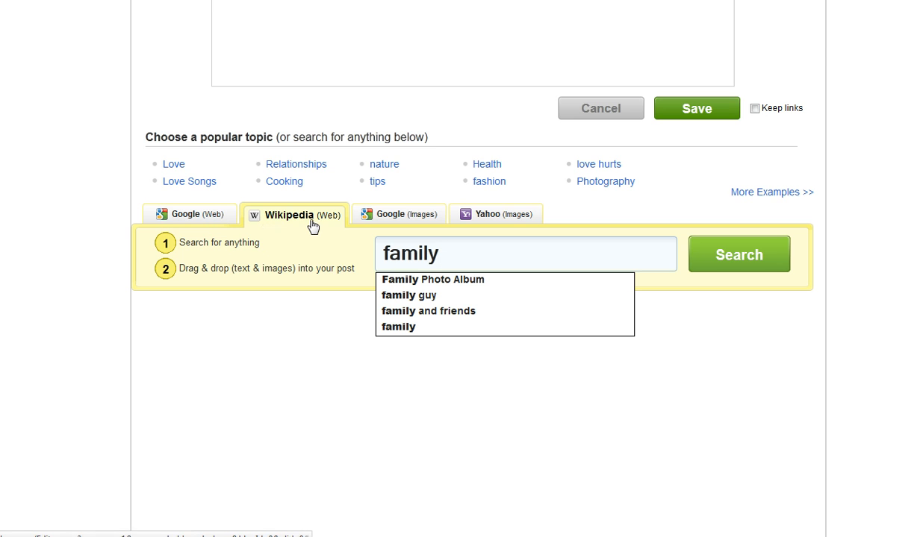
{"action": "mouse_move", "coordinate": [698, 272]}
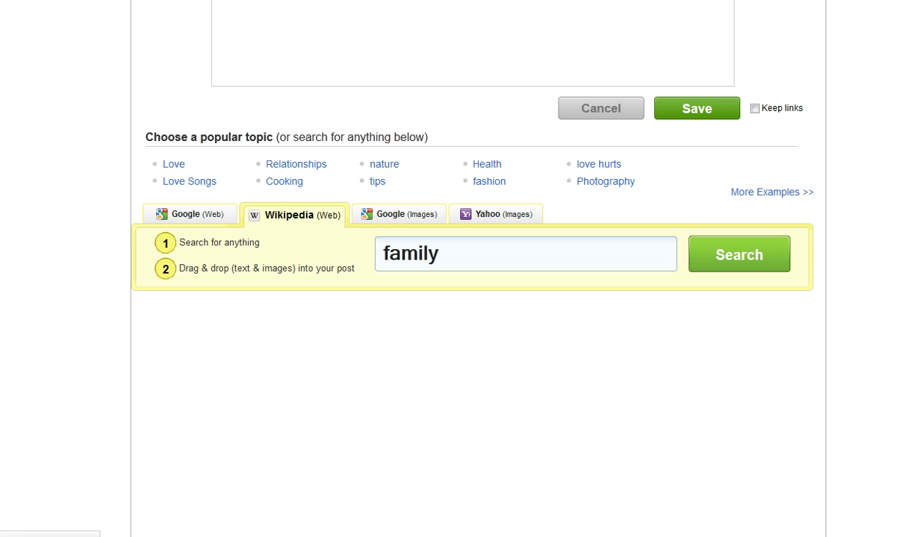
{"action": "scroll", "scroll_direction": "up", "scroll_amount": 3}
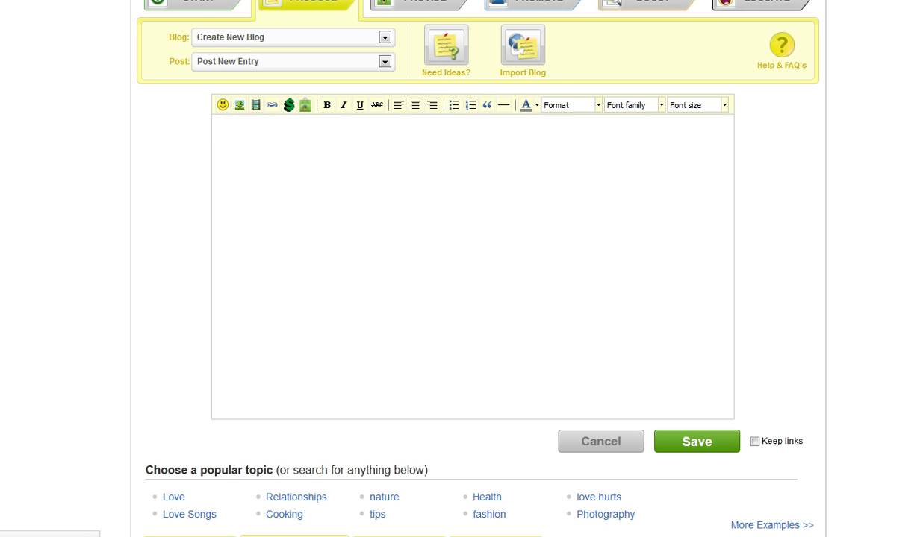
Write the word 'family' as the post body text.
{"action": "left_click", "coordinate": [470, 261]}
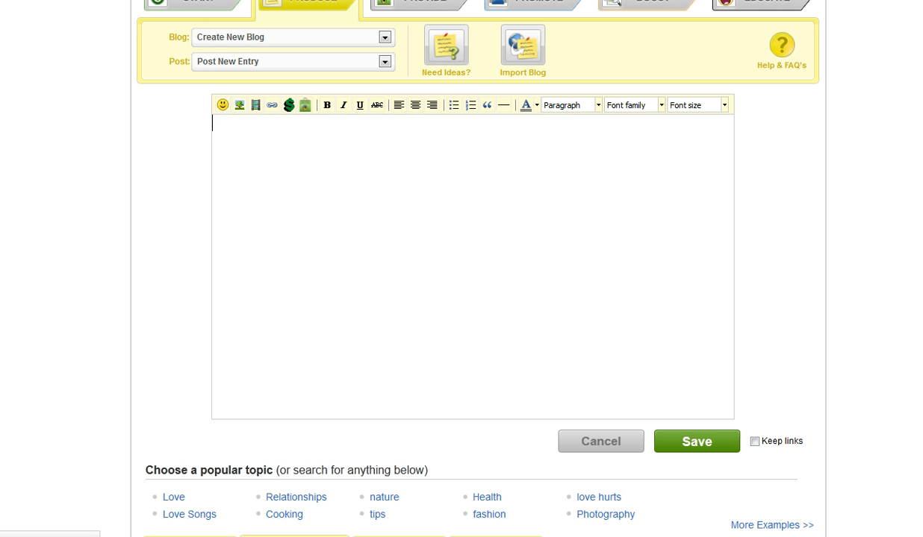
{"action": "type", "text": "fa"}
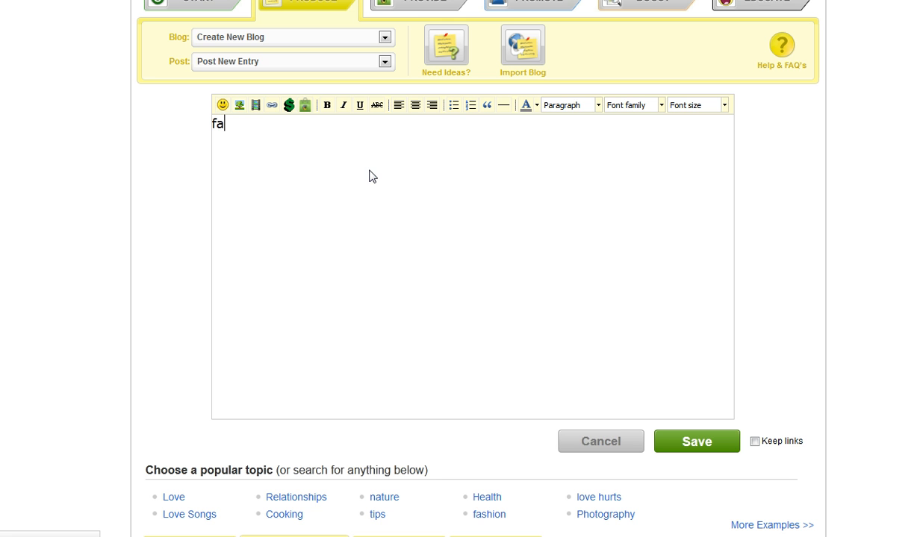
{"action": "type", "text": "mily"}
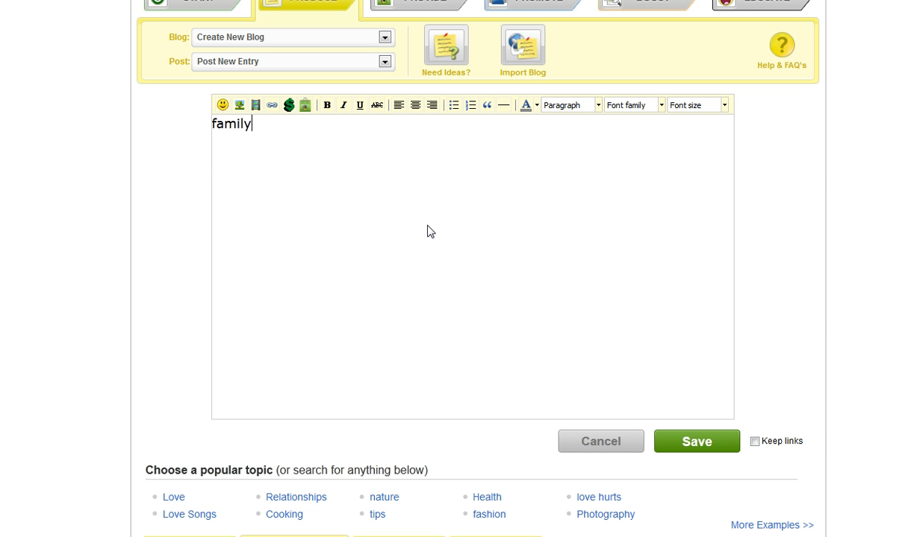
{"action": "right_click", "coordinate": [376, 212]}
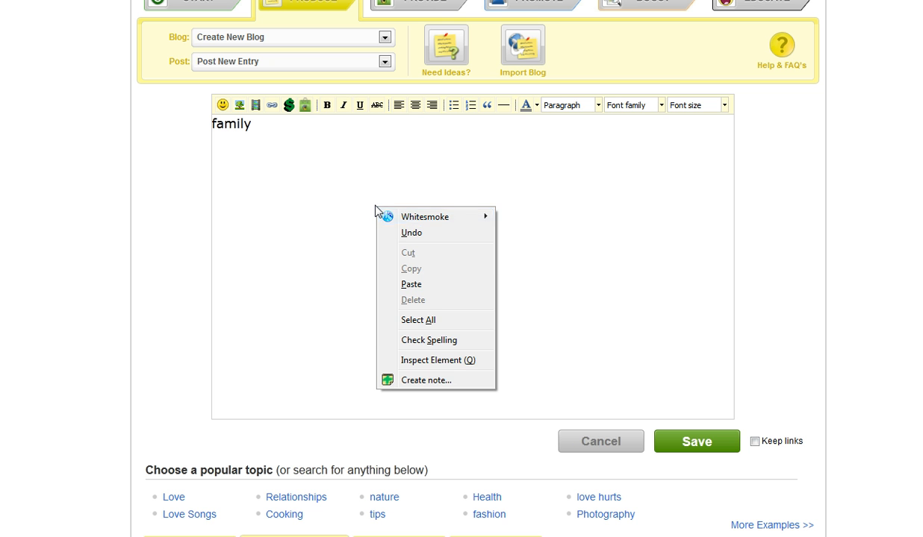
{"action": "mouse_move", "coordinate": [451, 343]}
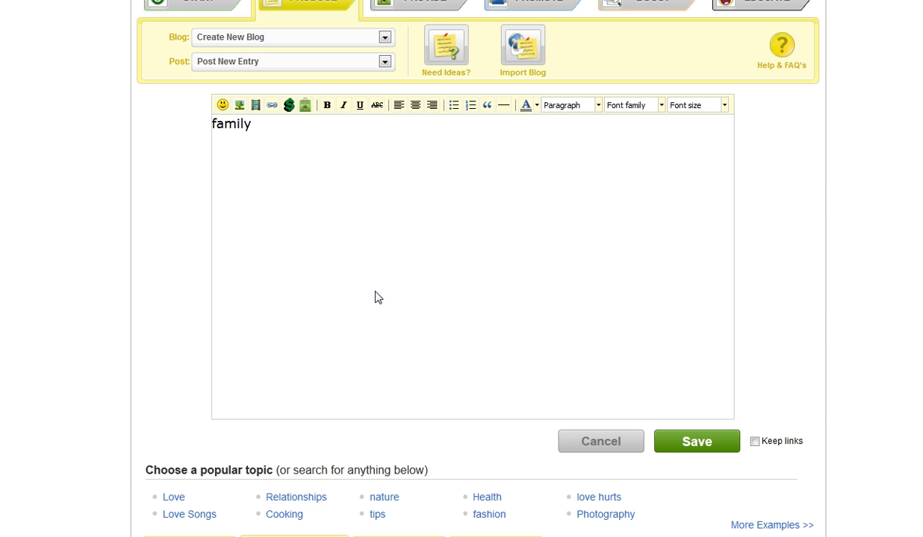
{"action": "left_click", "coordinate": [251, 123]}
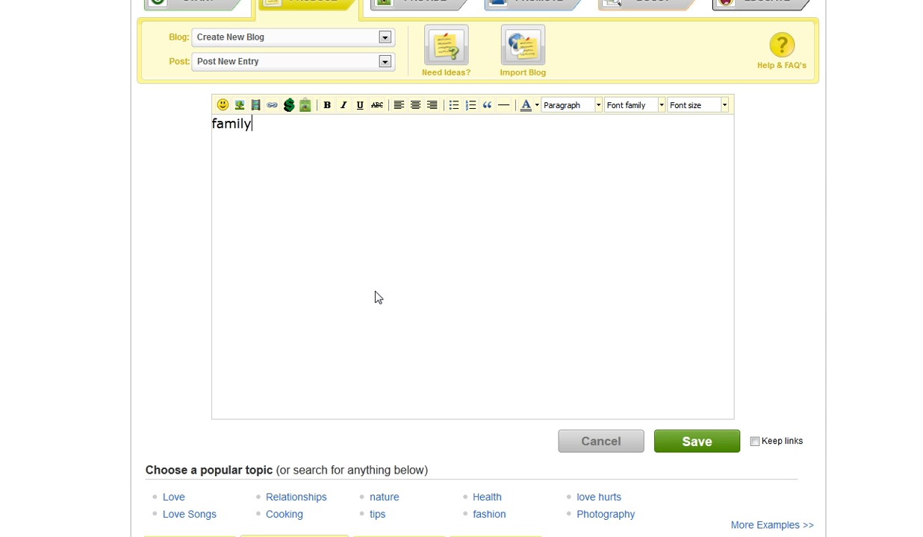
{"action": "mouse_move", "coordinate": [749, 457]}
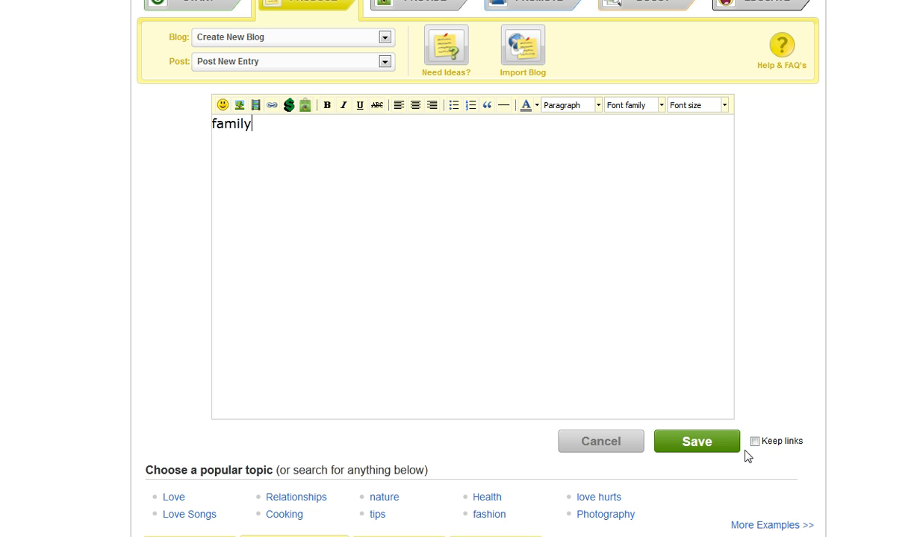
Save the post, bringing up the Save this post form.
{"action": "left_click", "coordinate": [696, 442]}
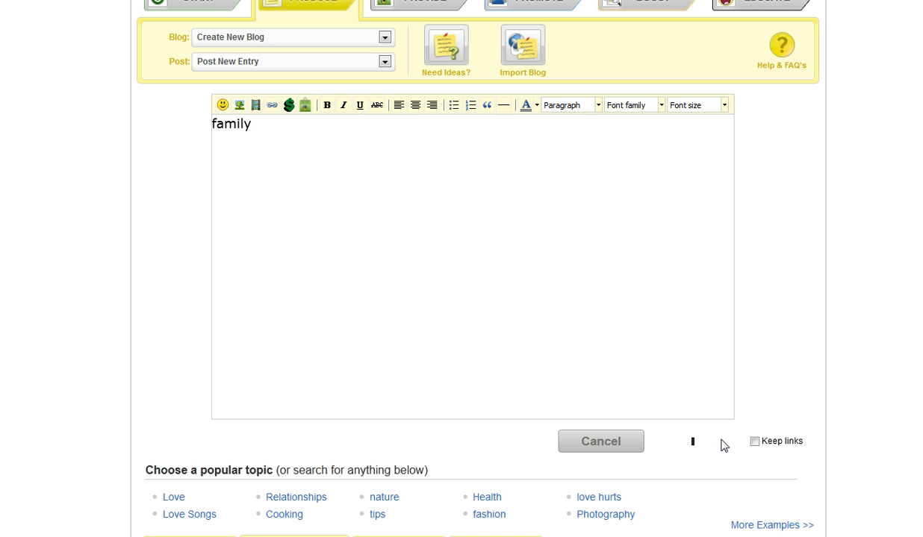
{"action": "mouse_move", "coordinate": [615, 344]}
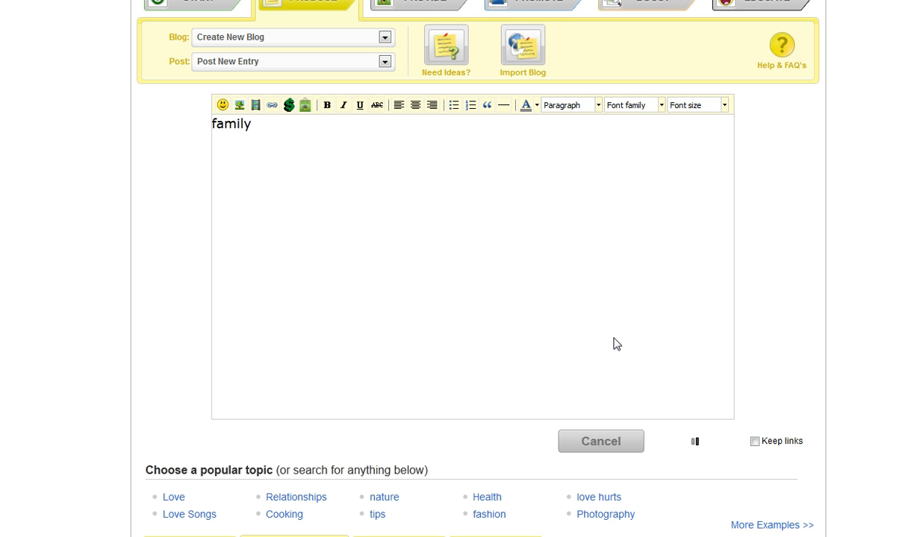
{"action": "left_click", "coordinate": [696, 442]}
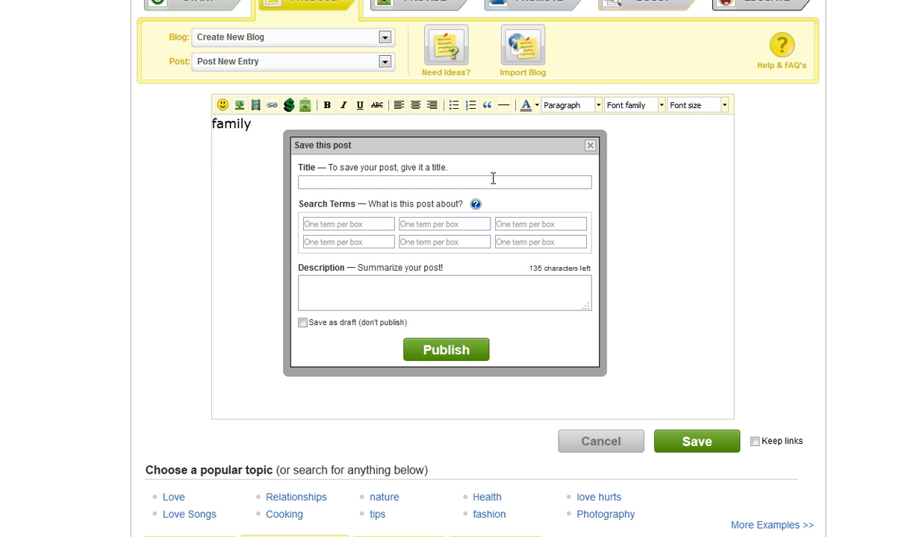
Enter 'family' as the post title and 'family' as the first search term.
{"action": "type", "text": "family"}
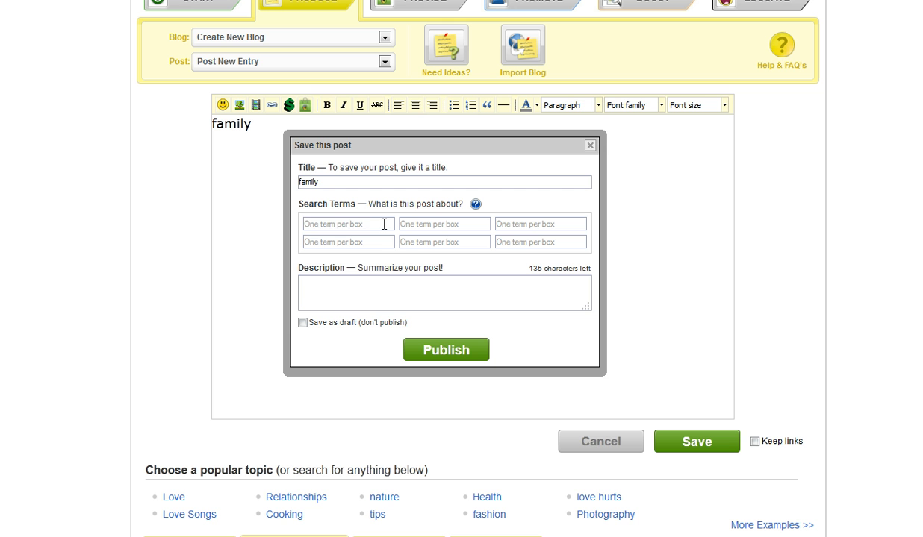
{"action": "left_click", "coordinate": [348, 224]}
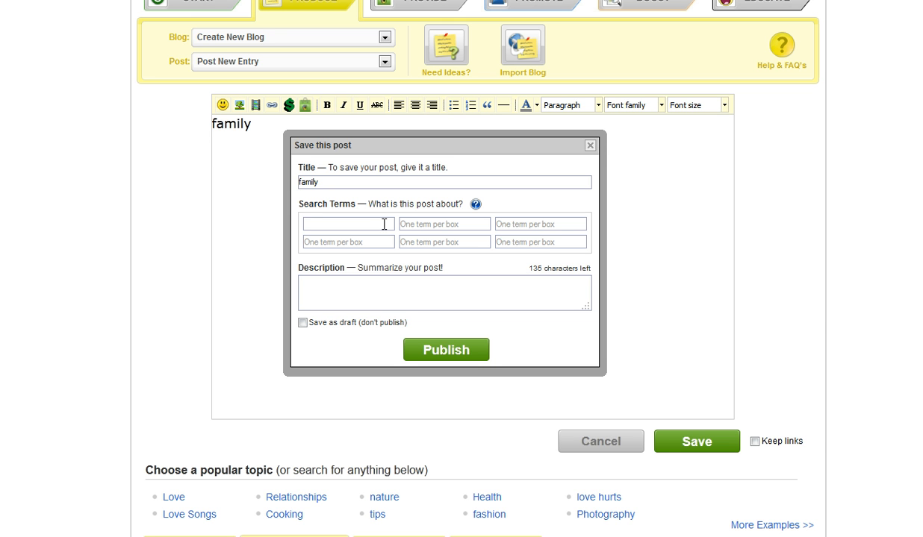
{"action": "type", "text": "family"}
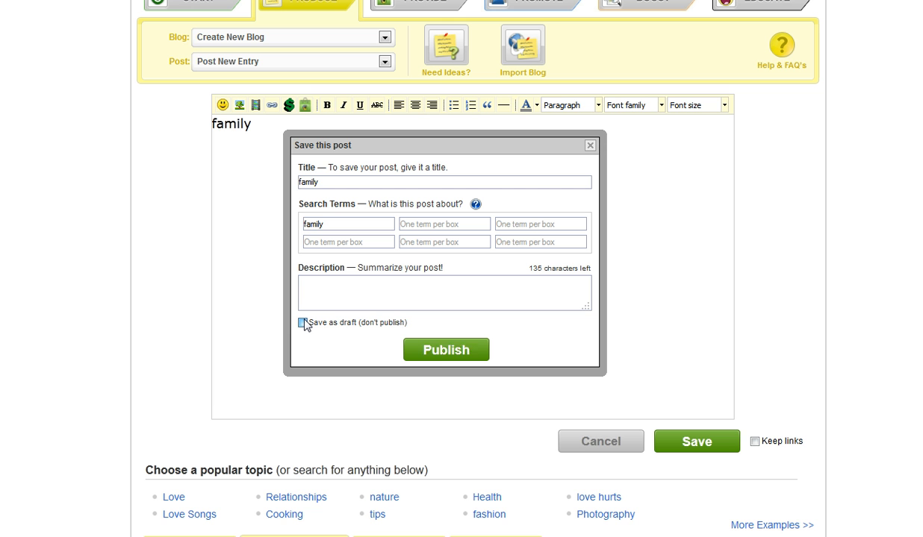
Leave 'Save as draft (don't publish)' ticked so the post stays an unpublished draft.
{"action": "left_click", "coordinate": [302, 323]}
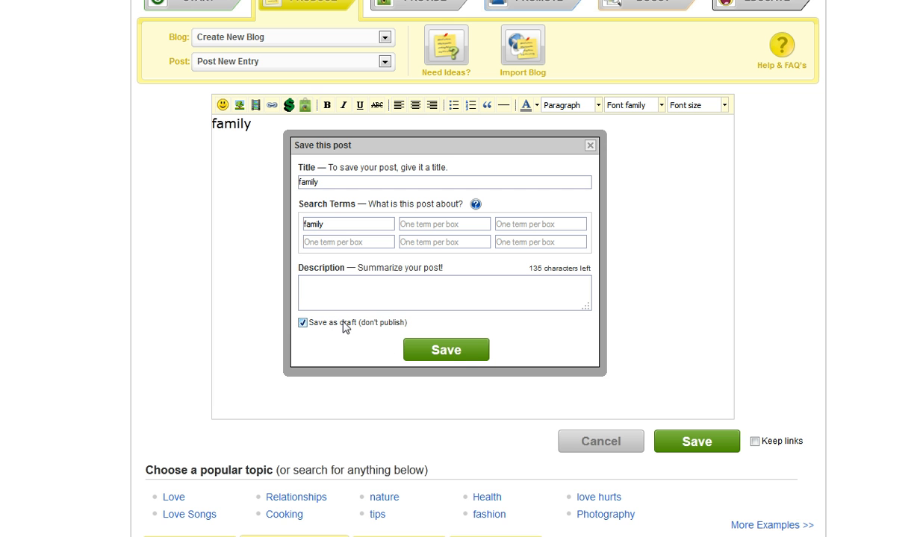
{"action": "mouse_move", "coordinate": [327, 328]}
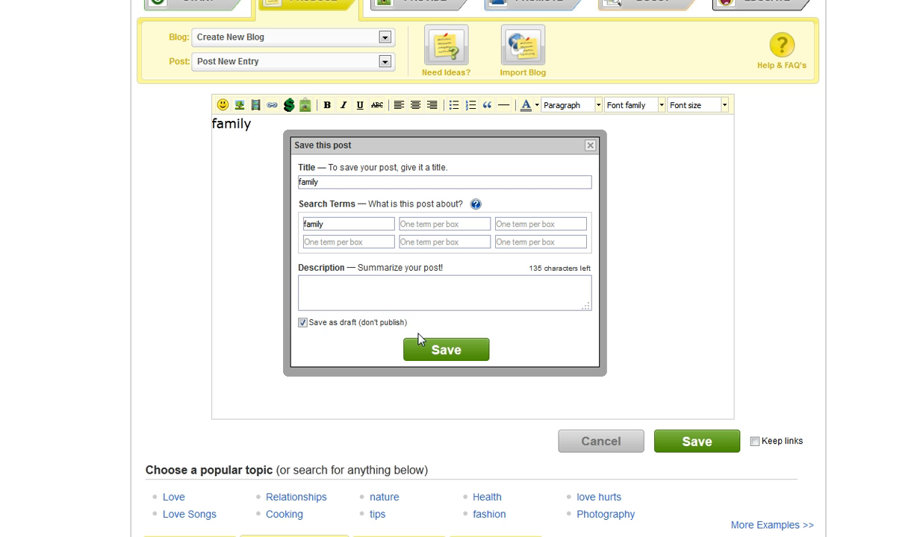
{"action": "left_click", "coordinate": [301, 322]}
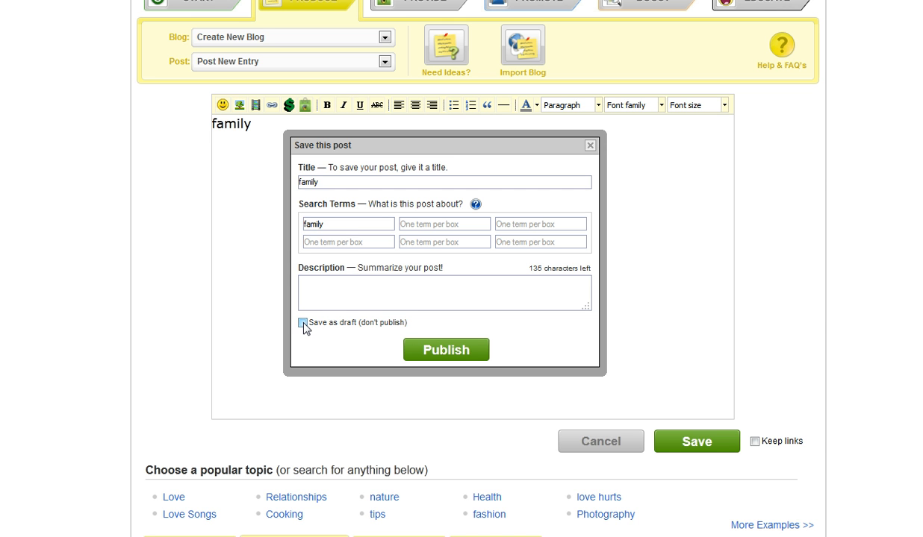
{"action": "left_click", "coordinate": [303, 322]}
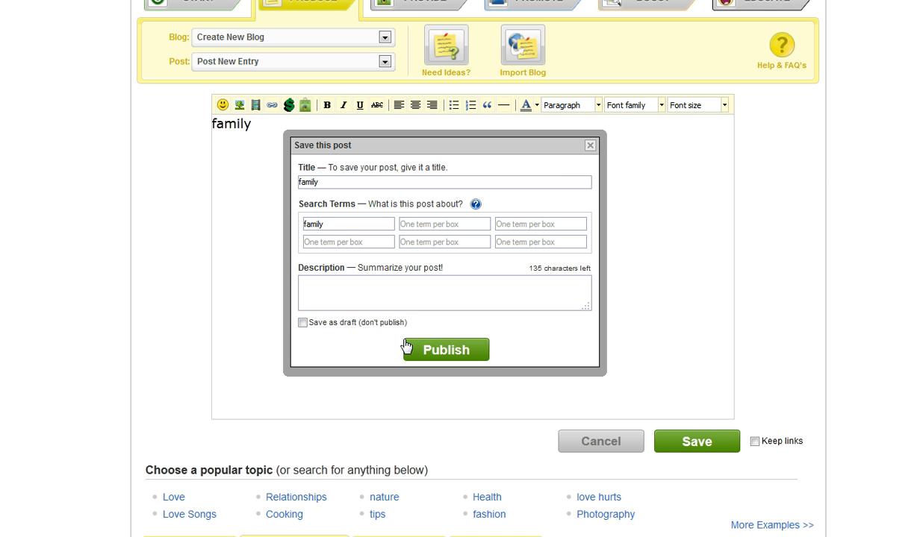
{"action": "left_click", "coordinate": [301, 322]}
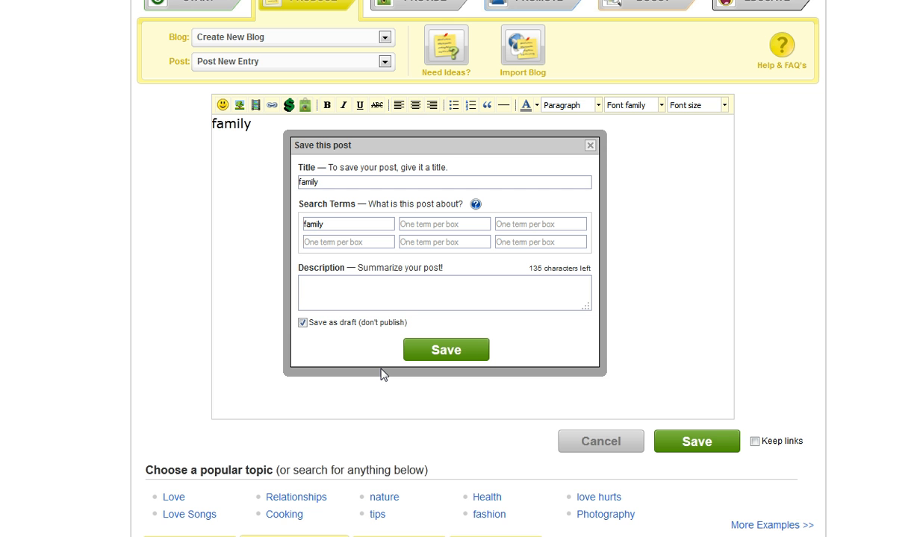
{"action": "mouse_move", "coordinate": [469, 337]}
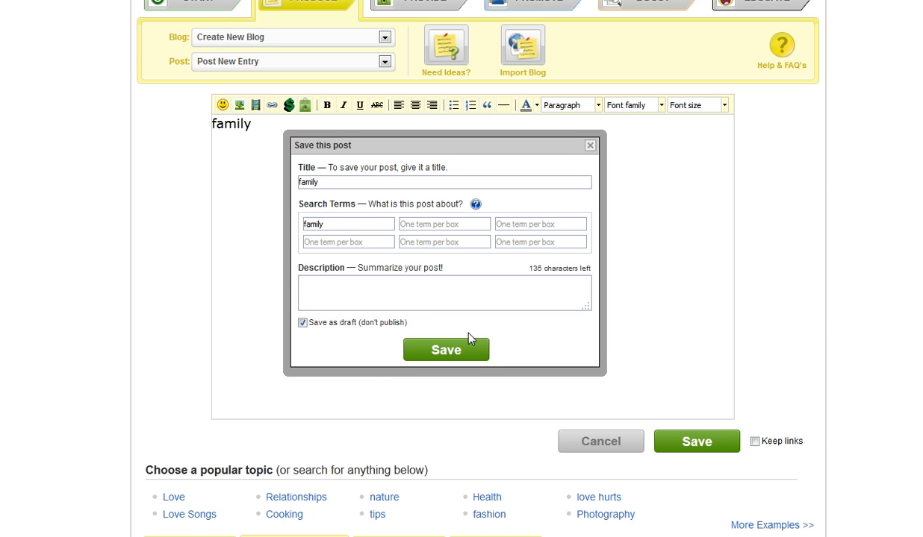
{"action": "mouse_move", "coordinate": [468, 355]}
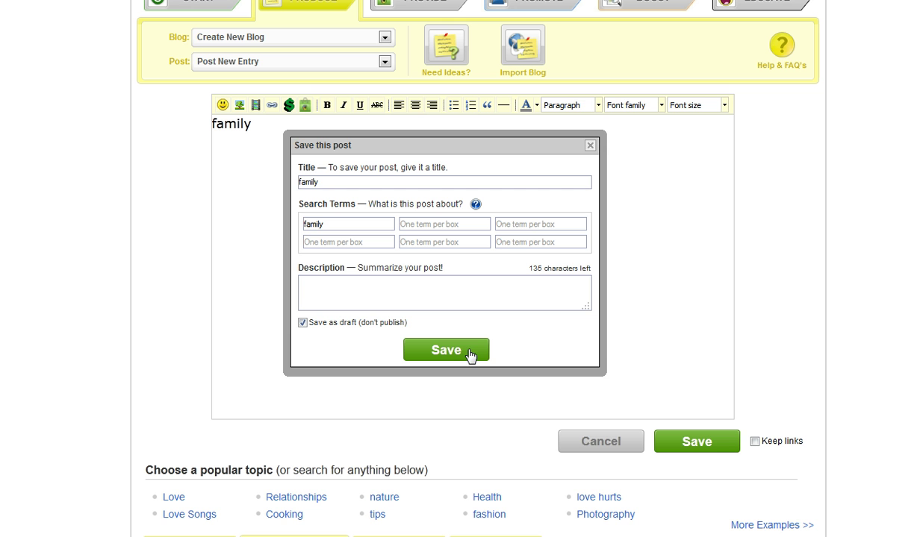
{"action": "mouse_move", "coordinate": [265, 498]}
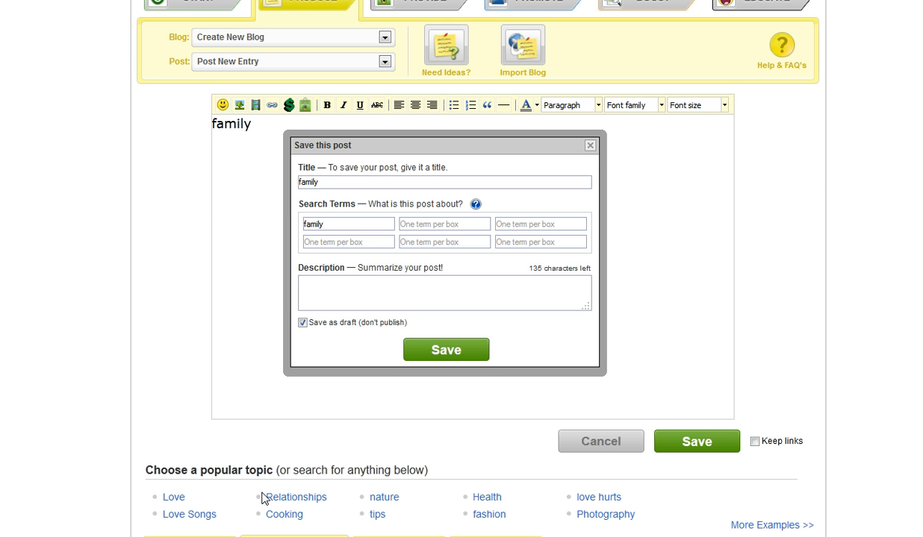
{"action": "mouse_move", "coordinate": [252, 535]}
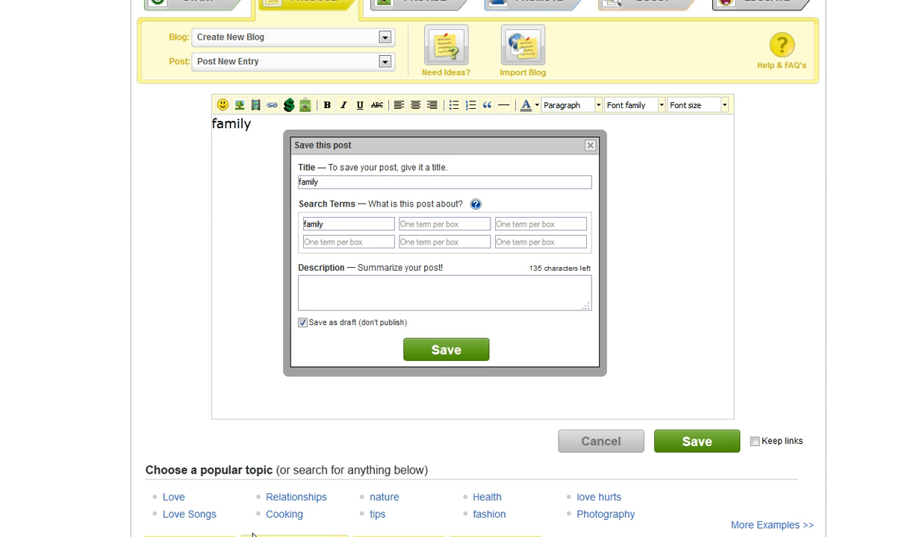